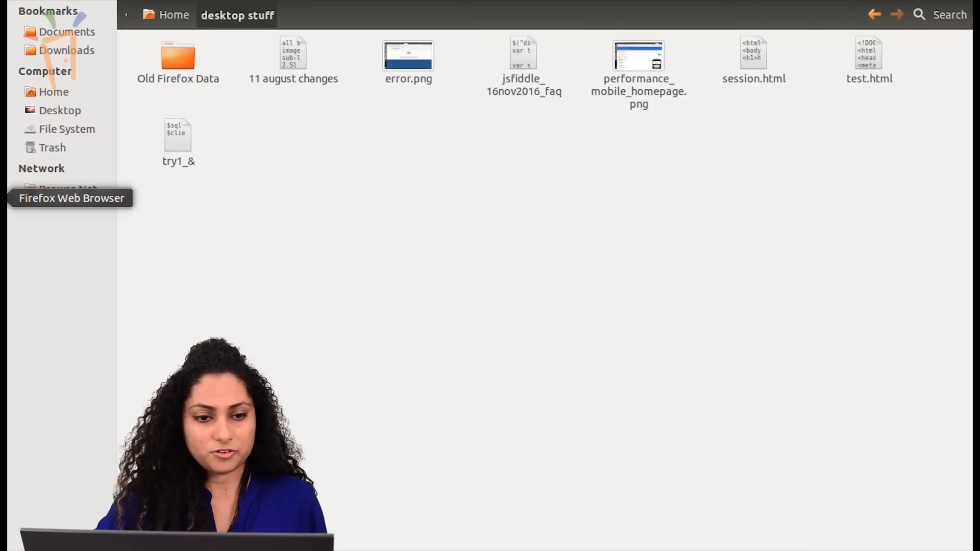
Step: Launch Firefox from the launcher to reach the Sublime Text download page
click(70, 198)
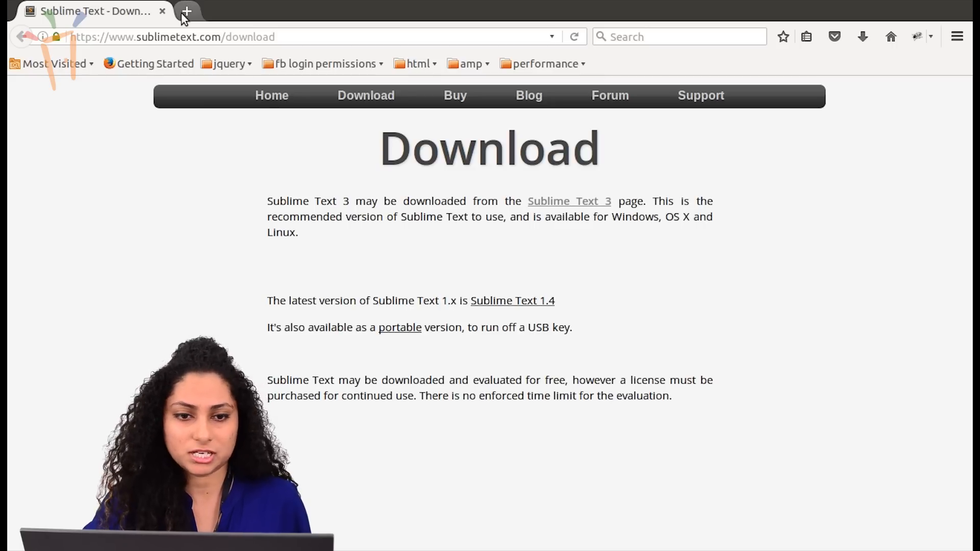
Step: Follow the Sublime Text 3 link and scroll to the OS X, Windows and Ubuntu builds list
click(186, 11)
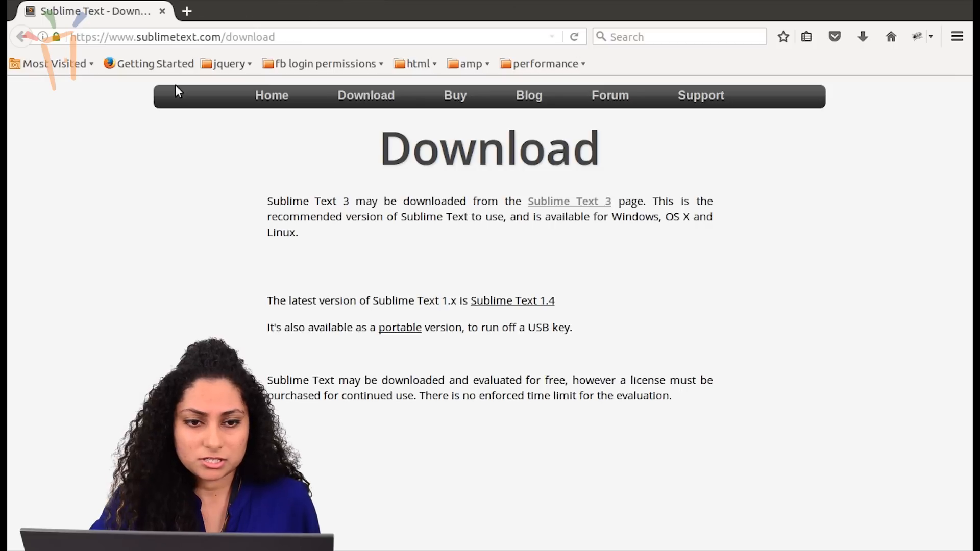
mouse_move(178, 54)
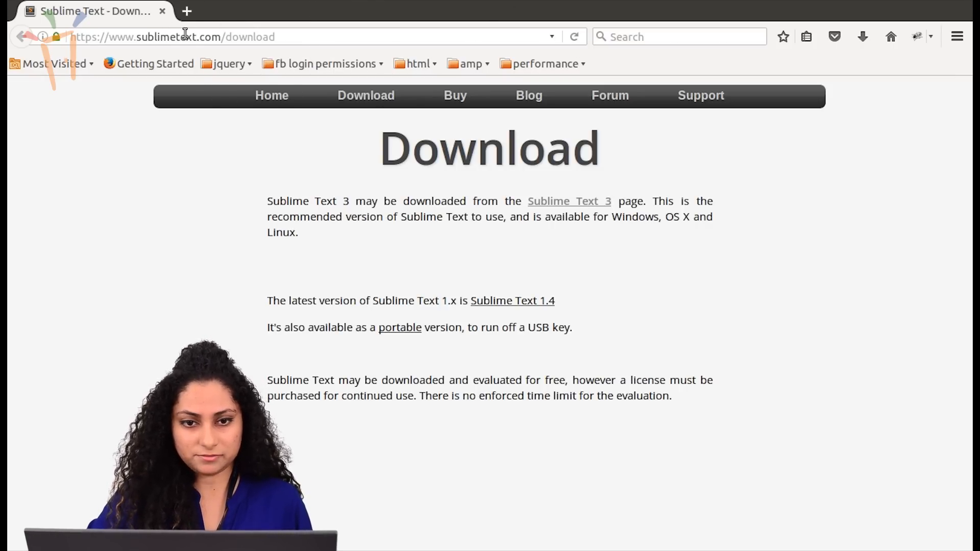
click(294, 36)
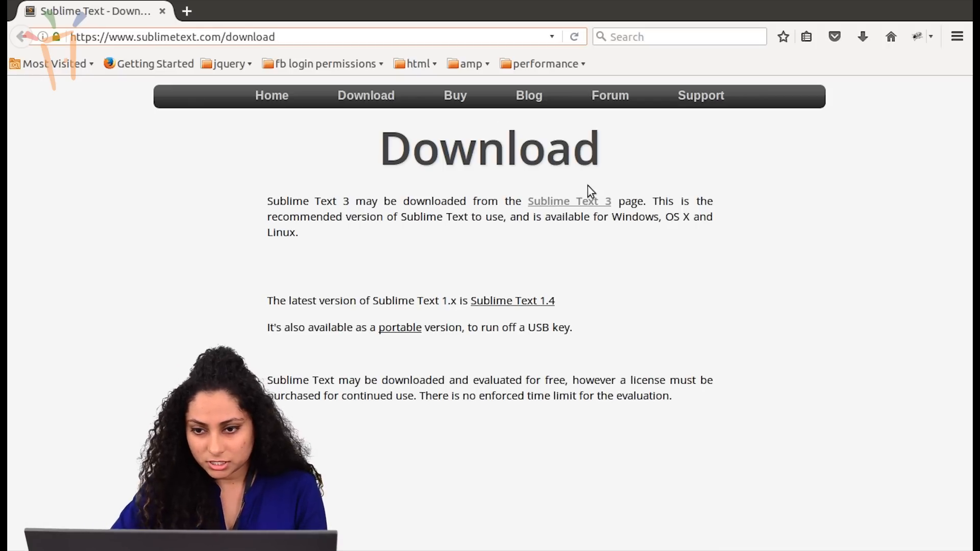
click(584, 201)
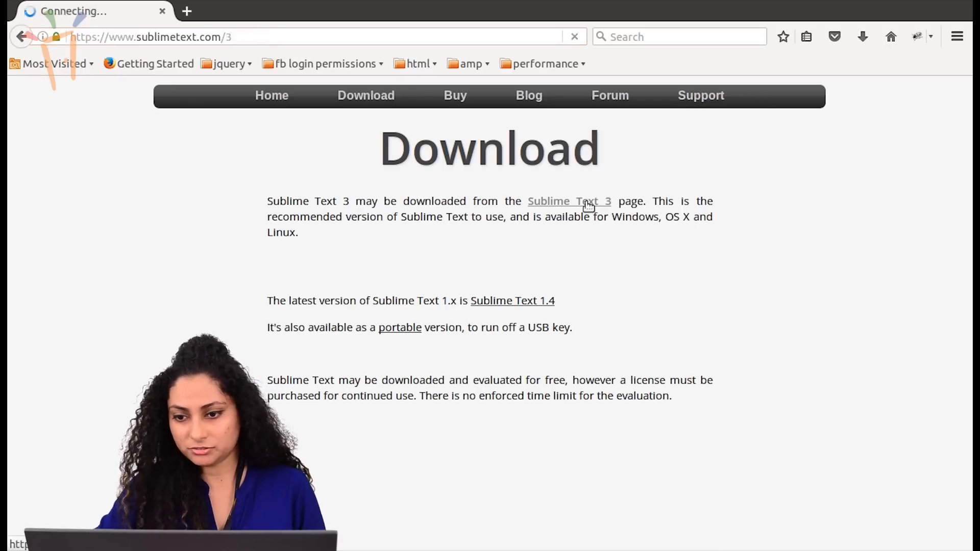
click(569, 201)
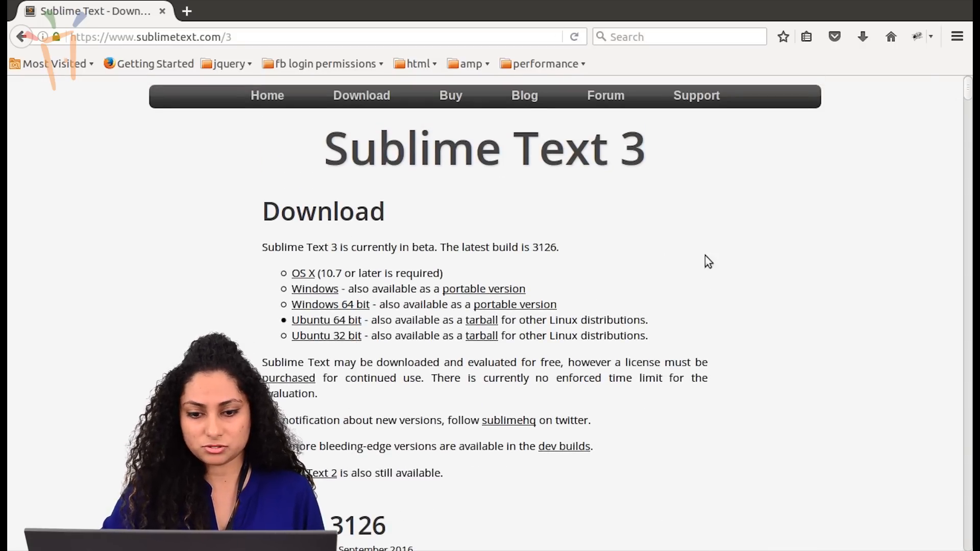
scroll(down, 3)
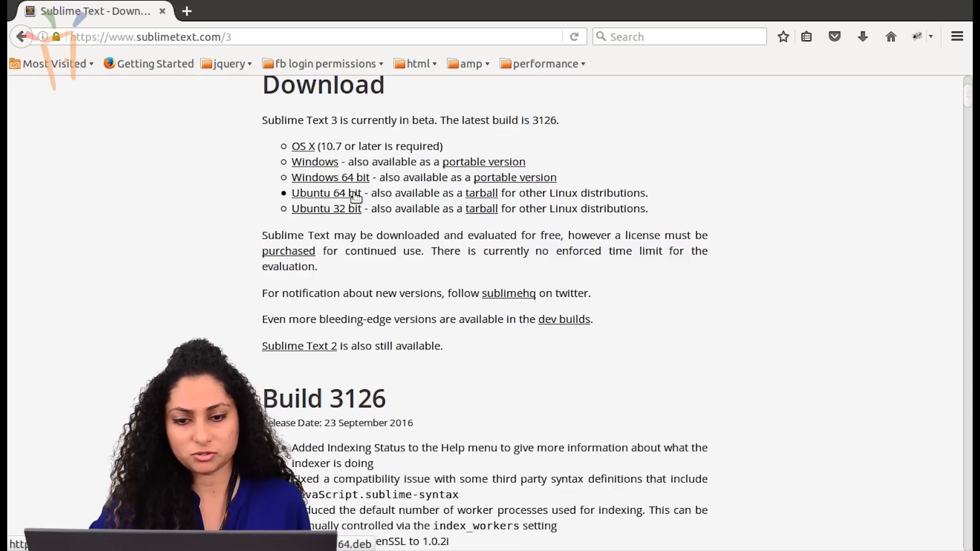
mouse_move(227, 146)
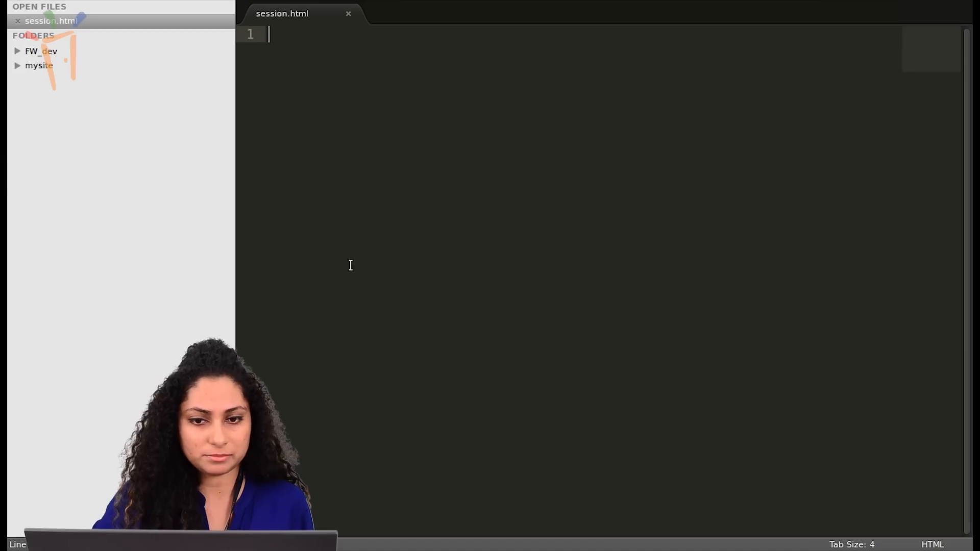
mouse_move(491, 82)
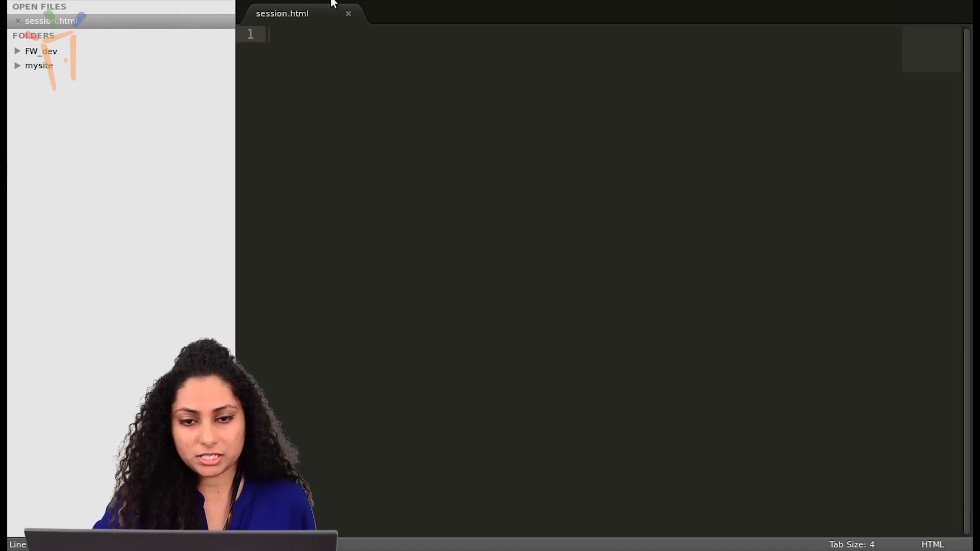
mouse_move(359, 127)
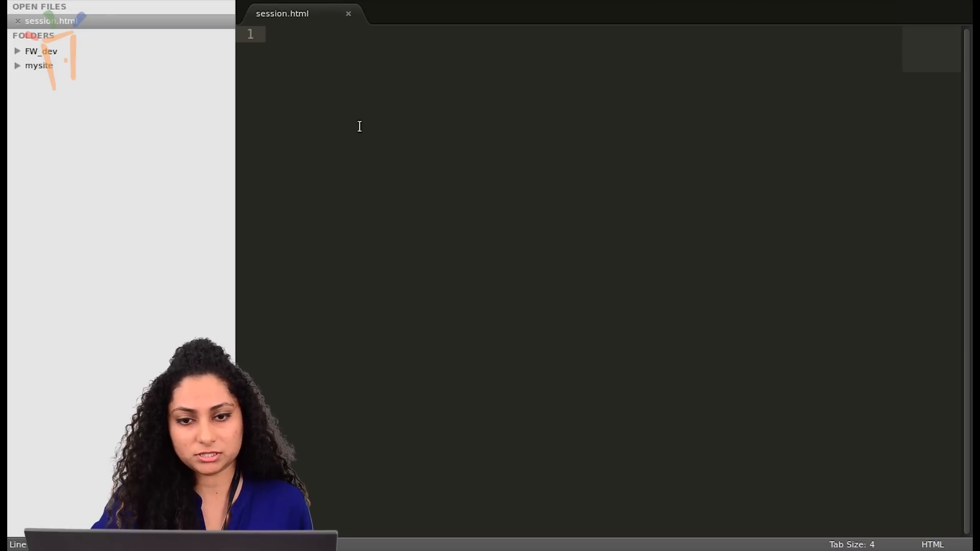
mouse_move(284, 31)
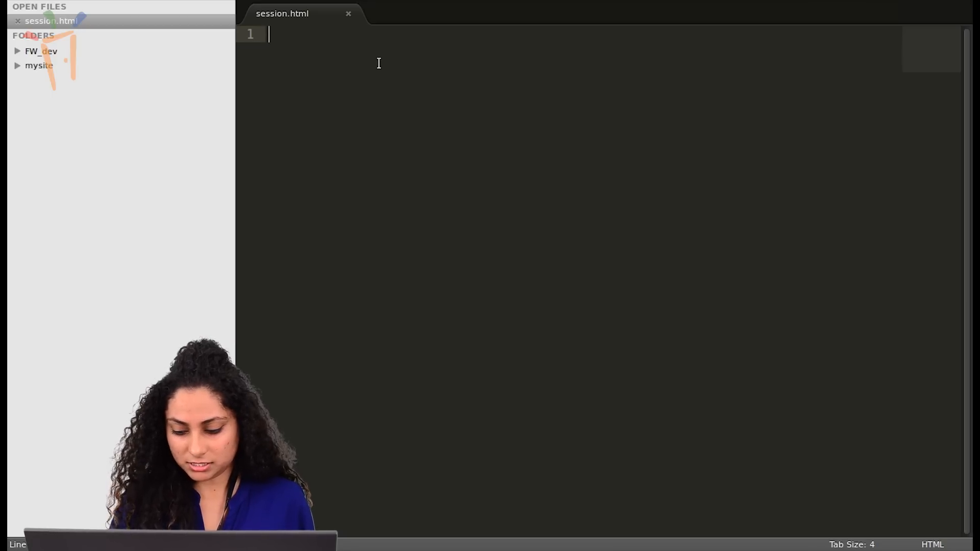
Step: Write the <!DOCTYPE html> declaration on the first line
text(<)
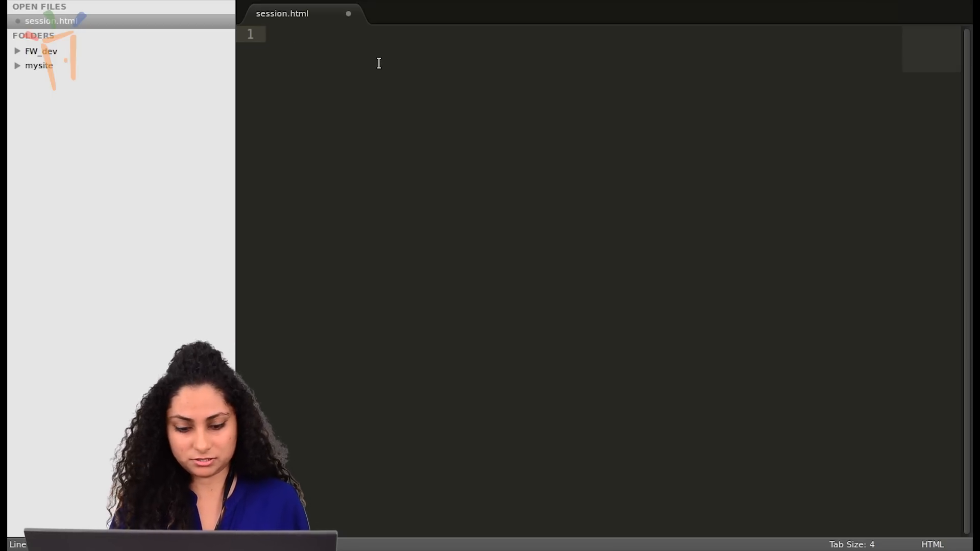
text(<!)
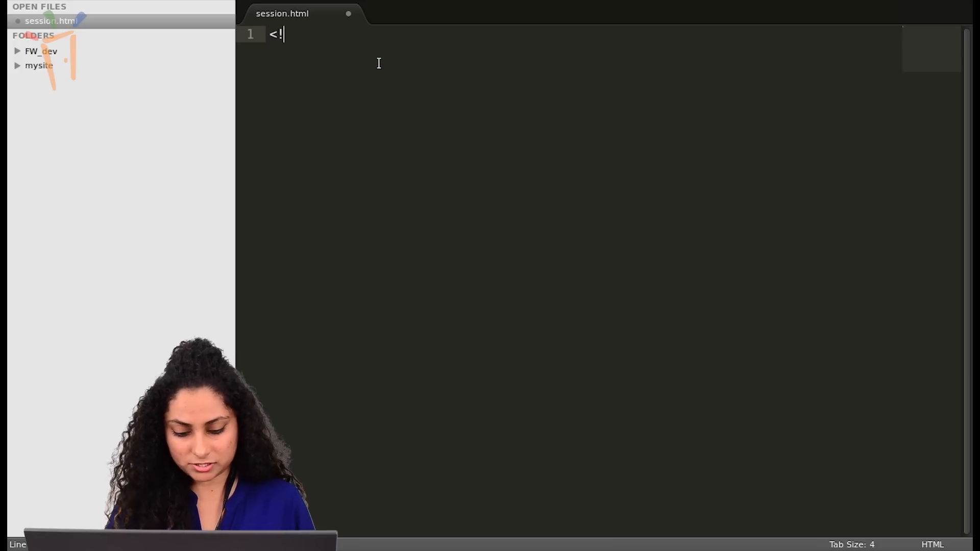
text(DO)
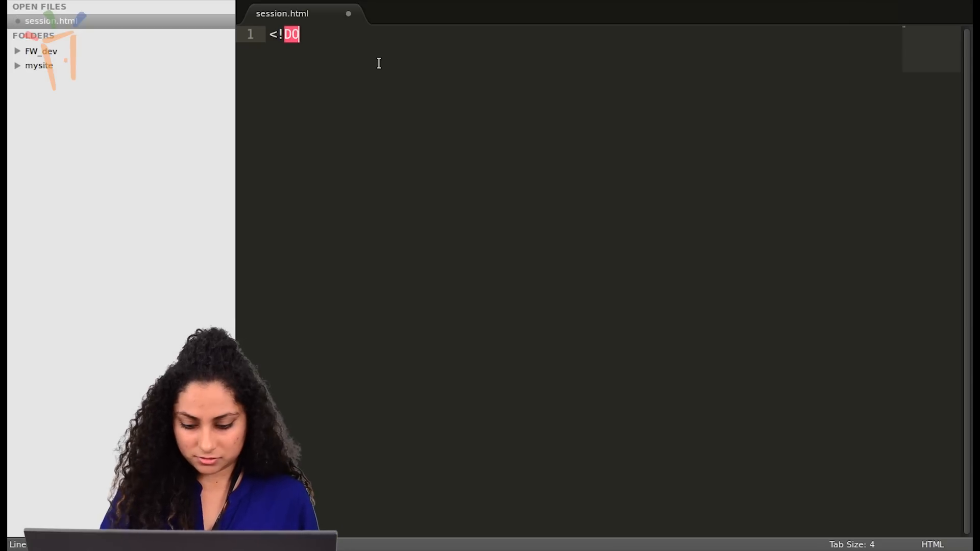
text(CTYPE)
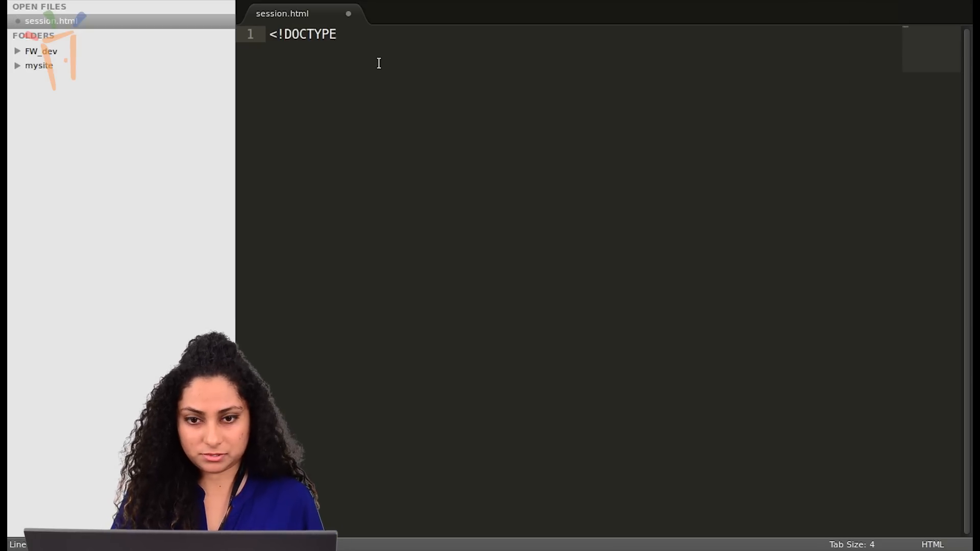
text(html)
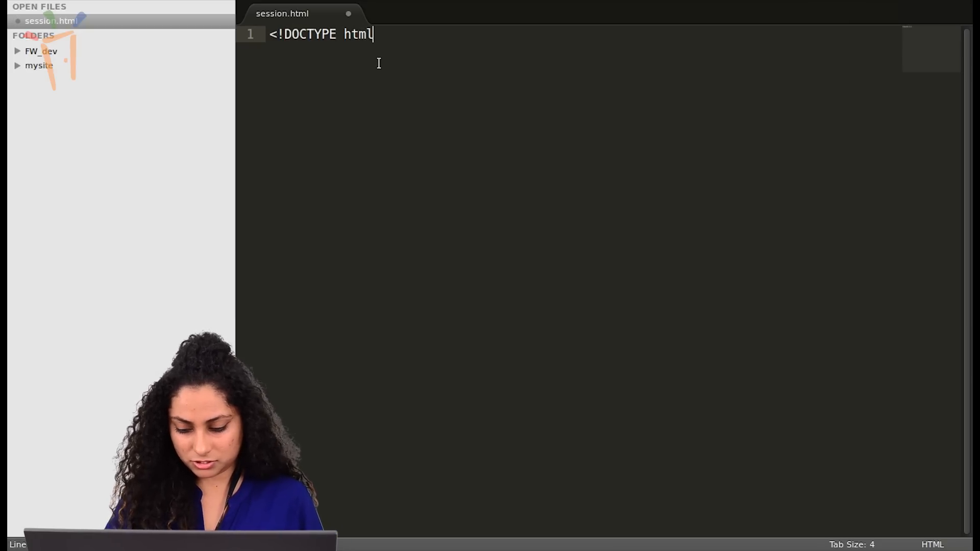
text(>)
text(<>)
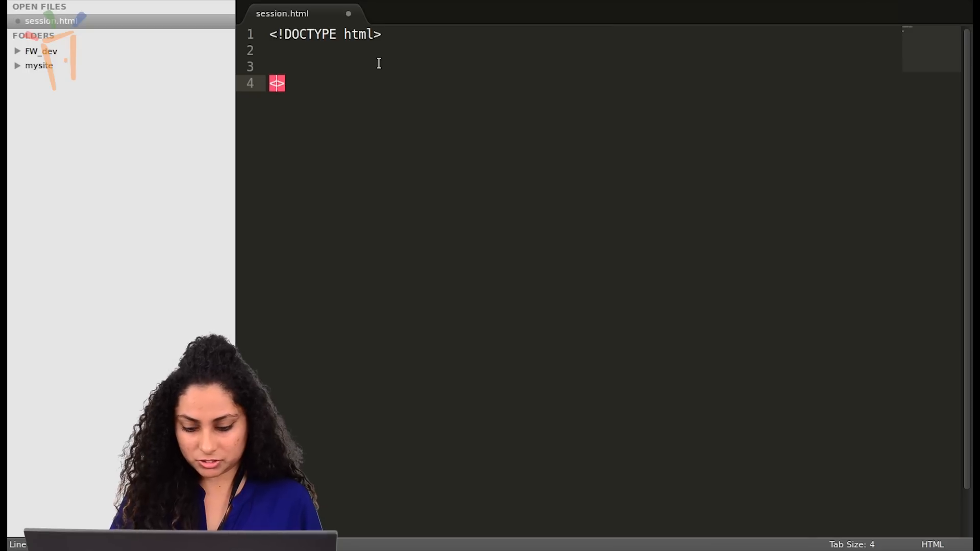
Step: Add <html> and </html> tags with a blank line between them
text(</ht)
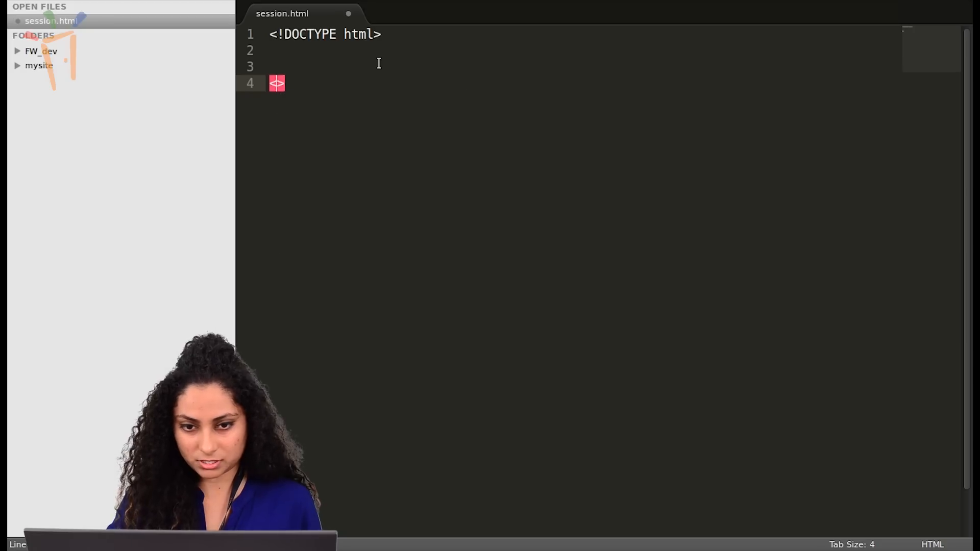
text(<html>)
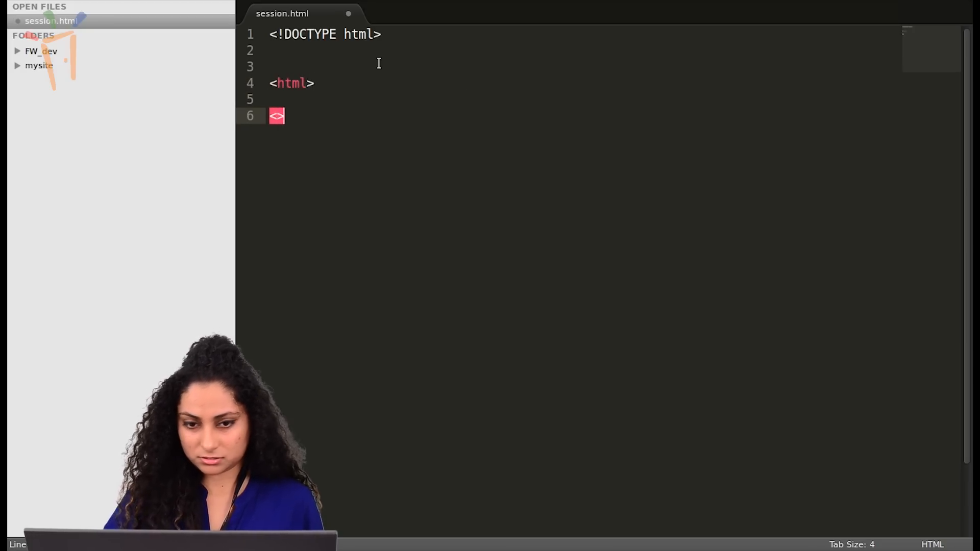
text(/)
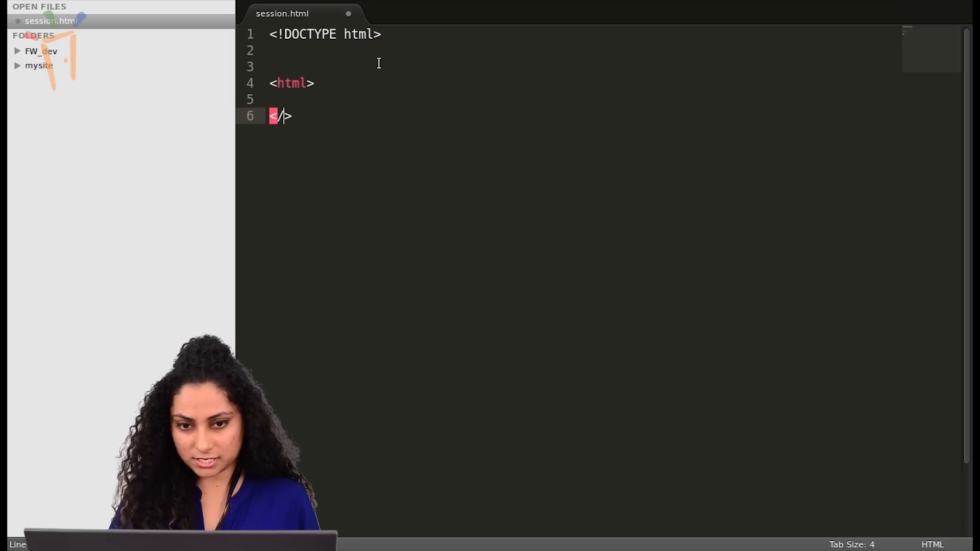
text(html)
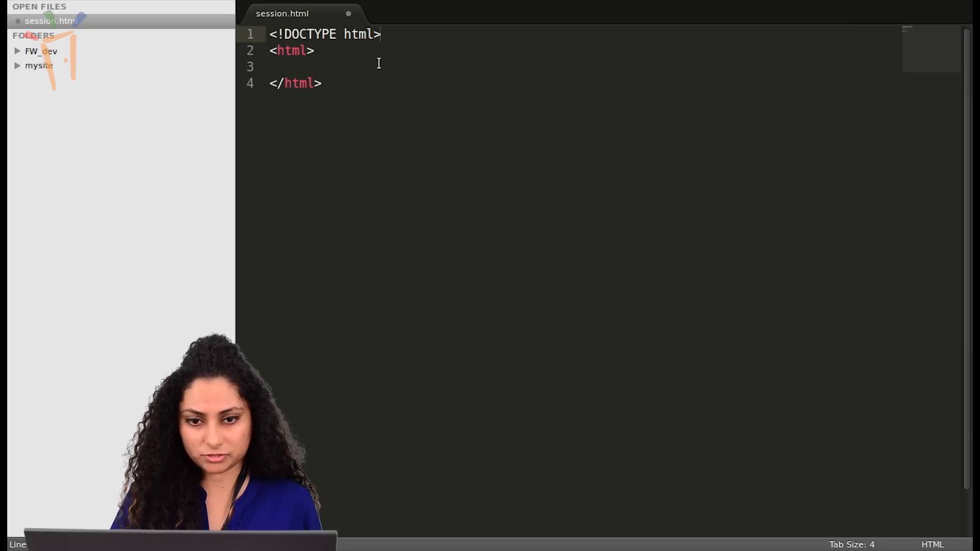
key(Enter)
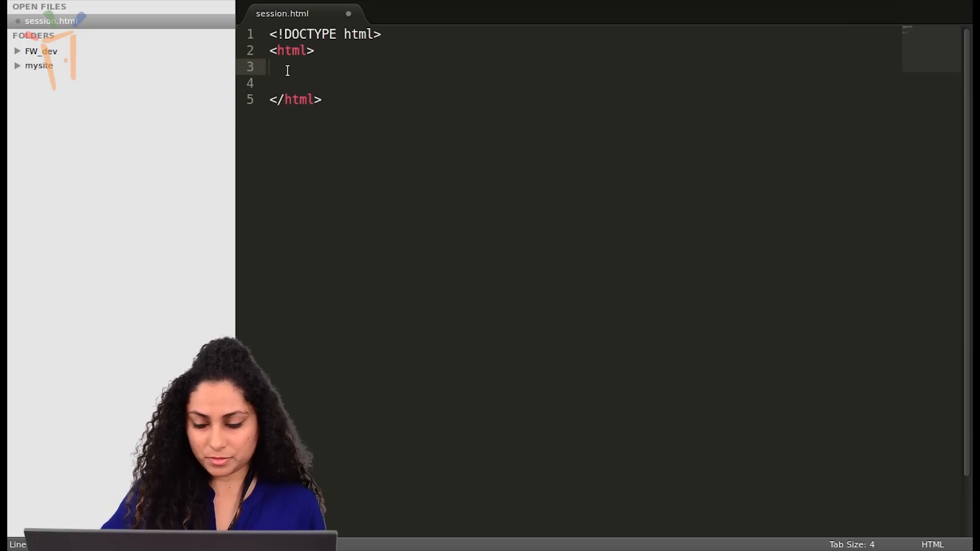
Step: Add a <head></head> section inside the html element
text(<h)
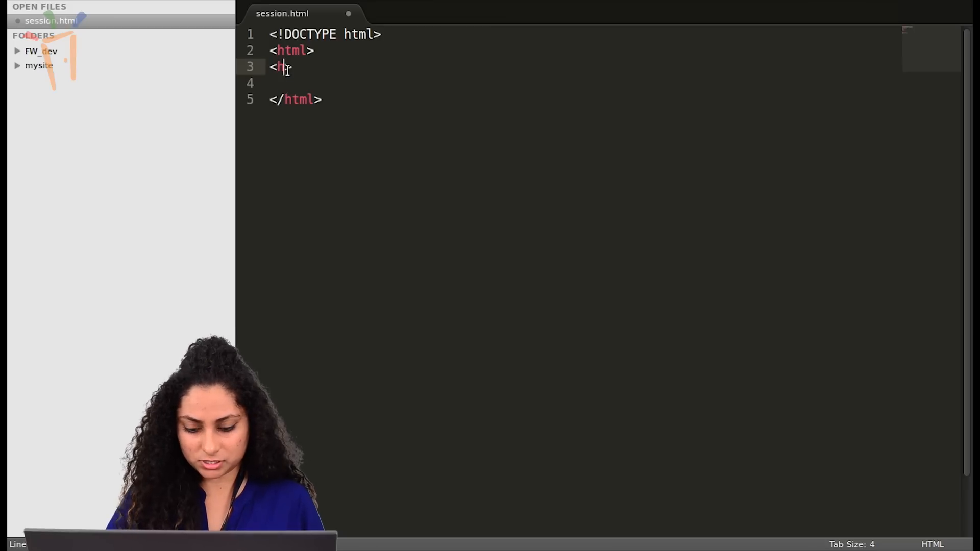
text(ead>)
text(<>)
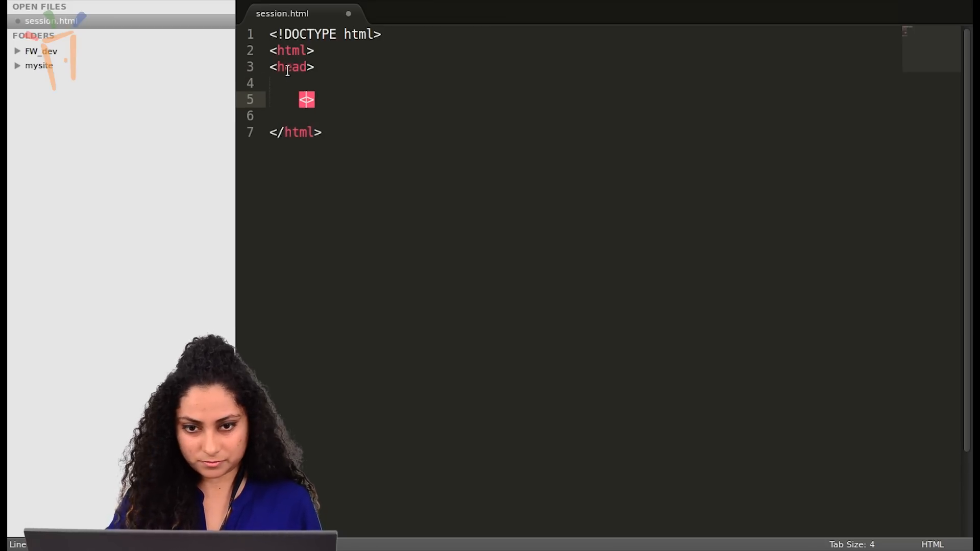
text(</)
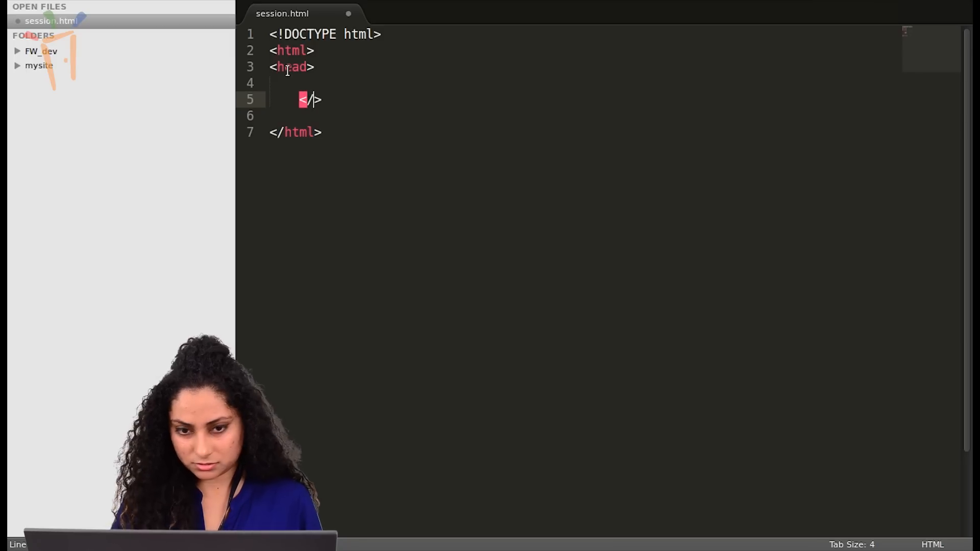
text(head)
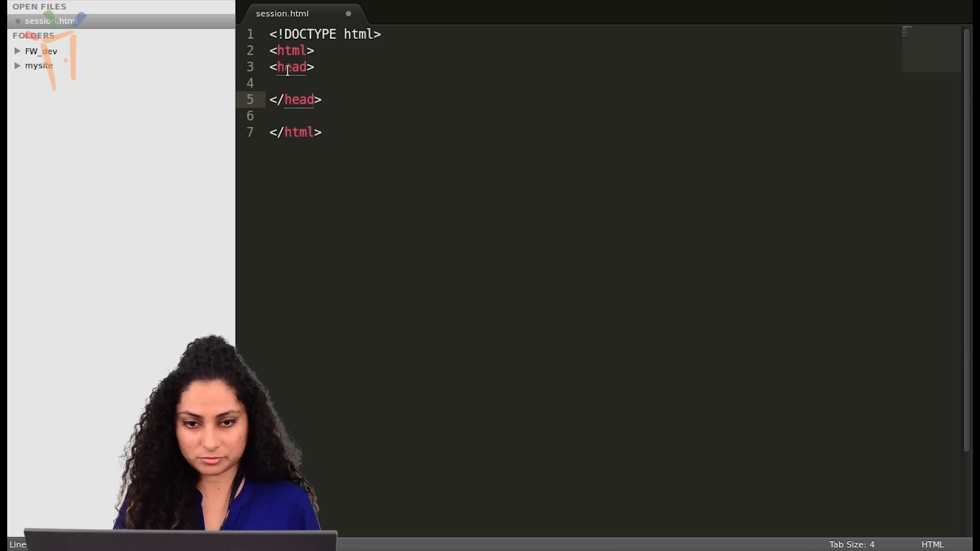
Step: Put <meta charset="UTF-8"/> inside the head, without an extra empty line after it
text(<)
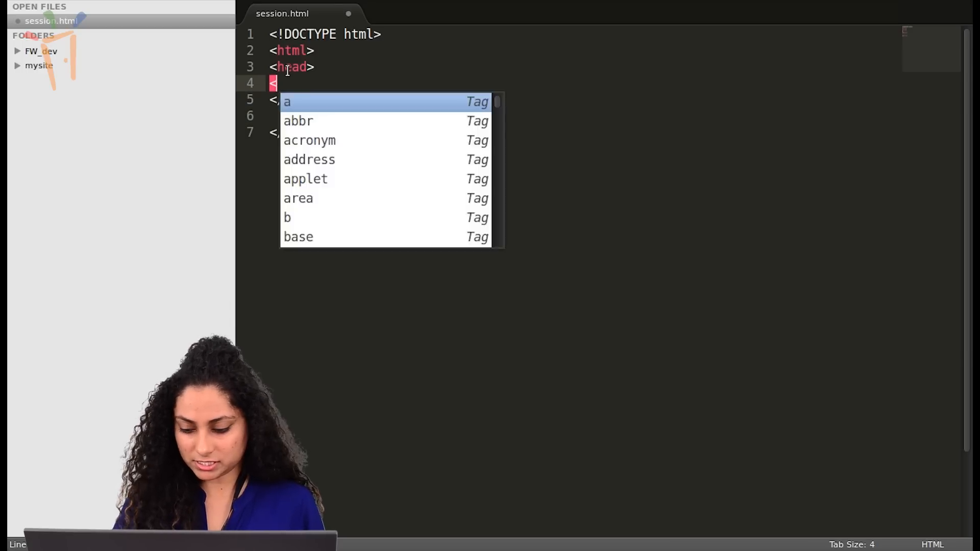
text(meta >)
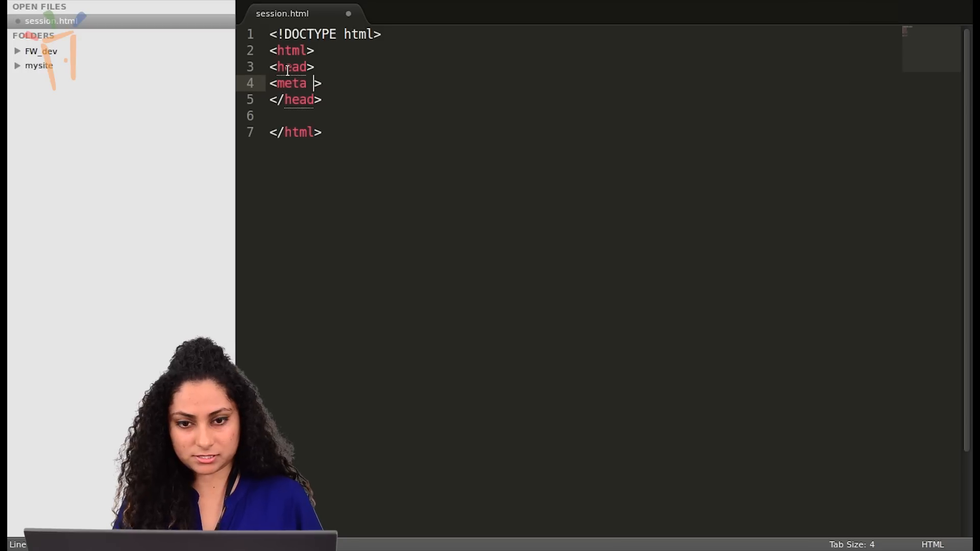
text(char)
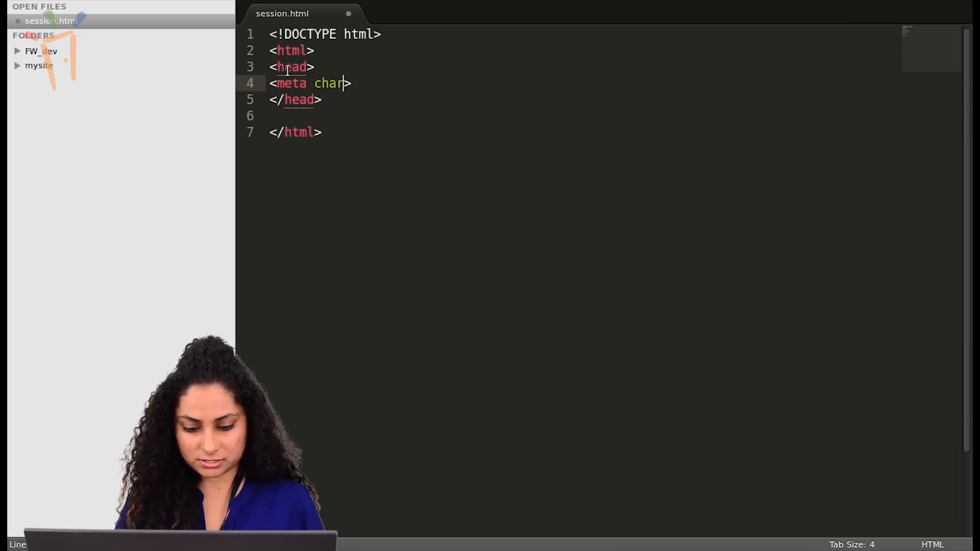
text(set="")
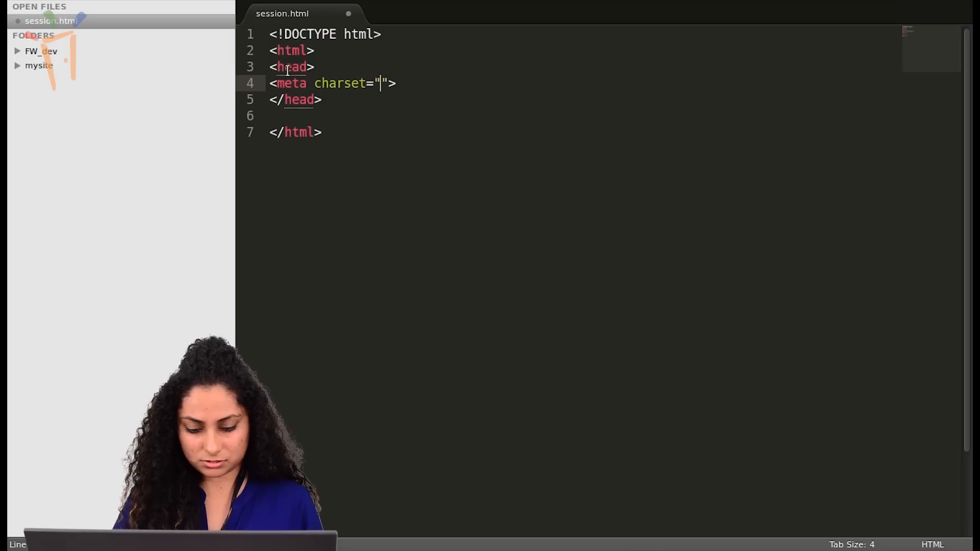
text(UTF-)
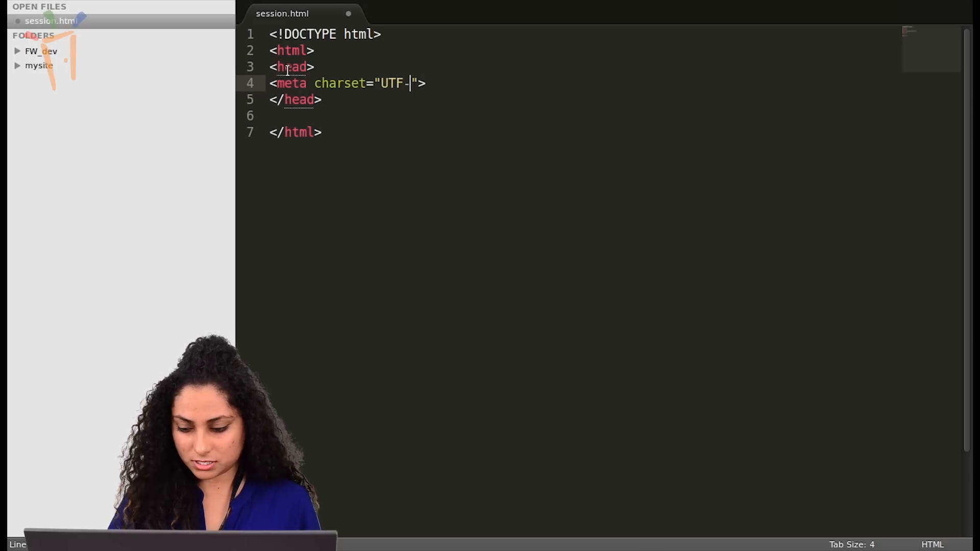
text(8)
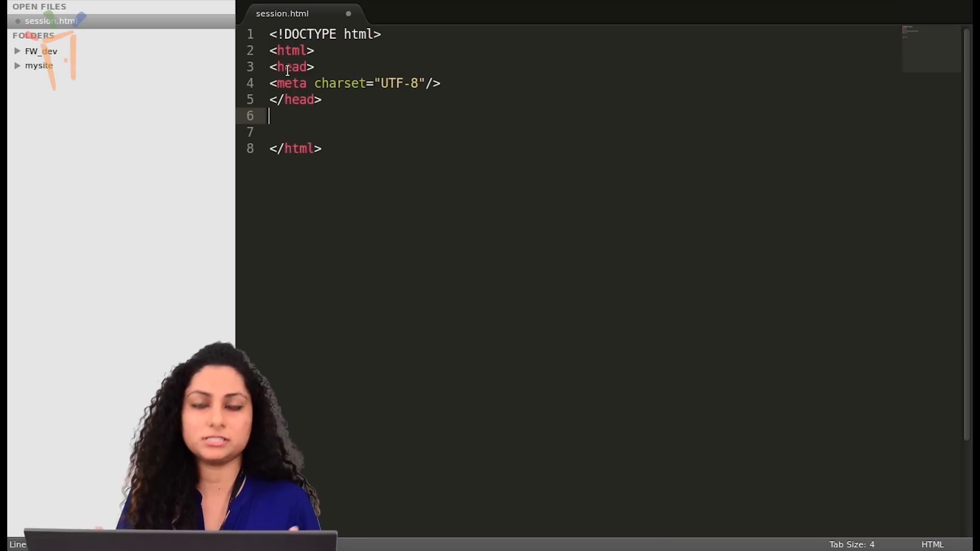
key(Enter)
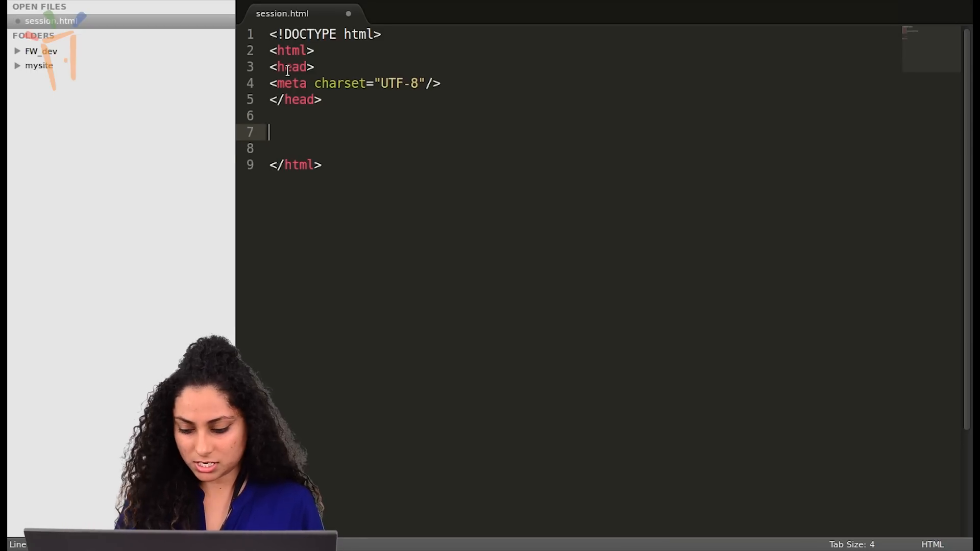
key(Backspace)
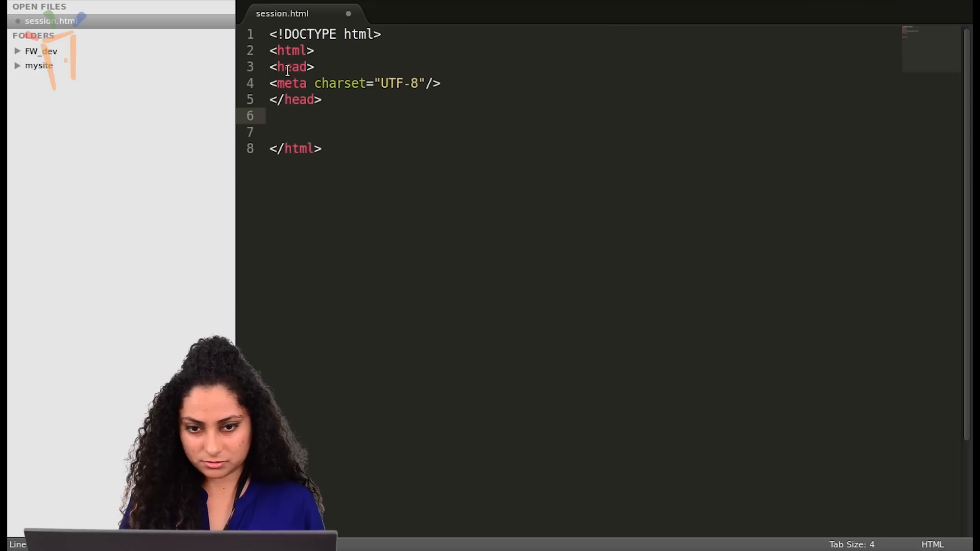
Step: Add a <body></body> containing 'hello this is my first website.'
text(<>)
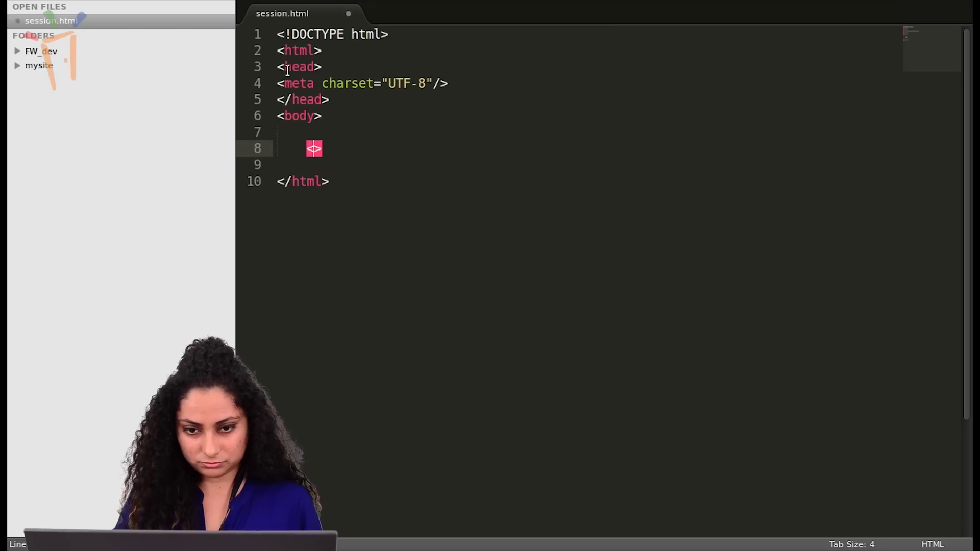
text(</body>)
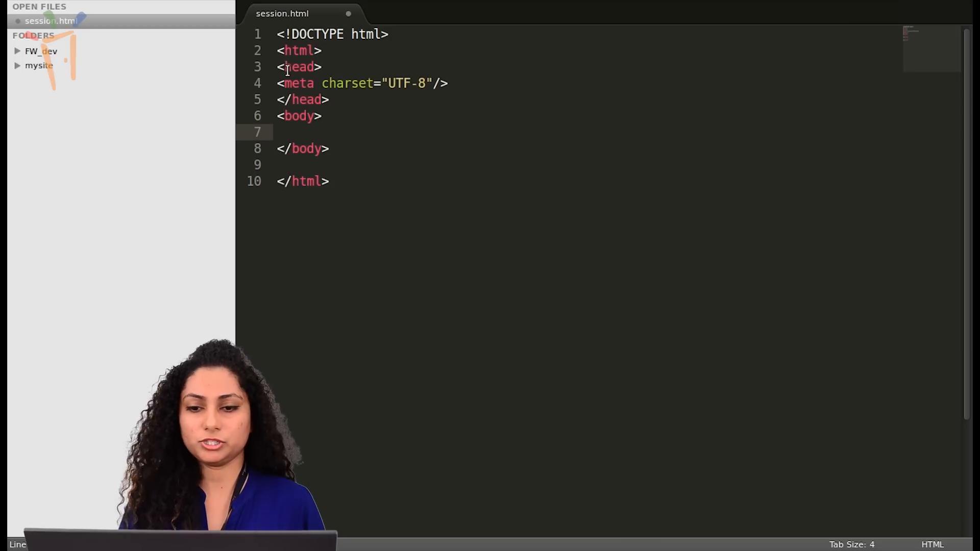
text(hello this is)
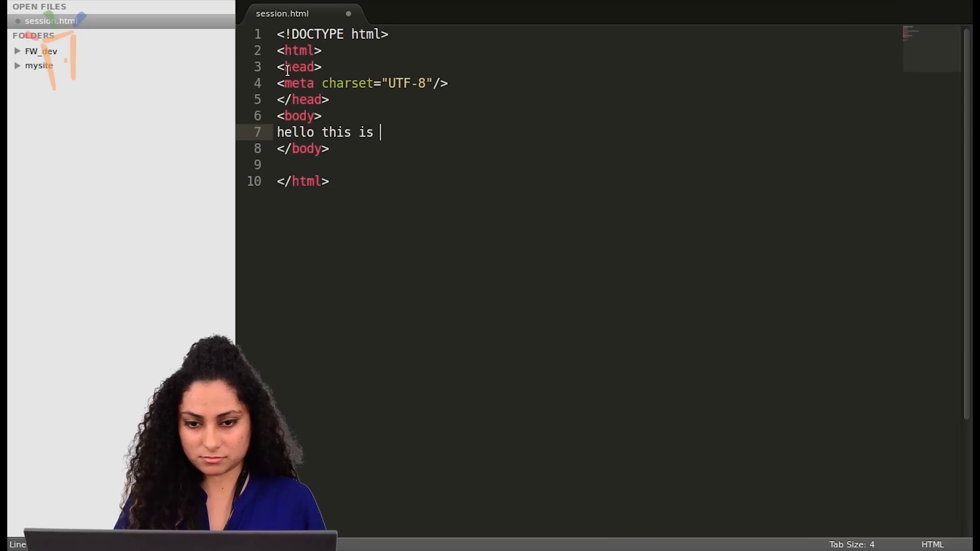
text(my firs)
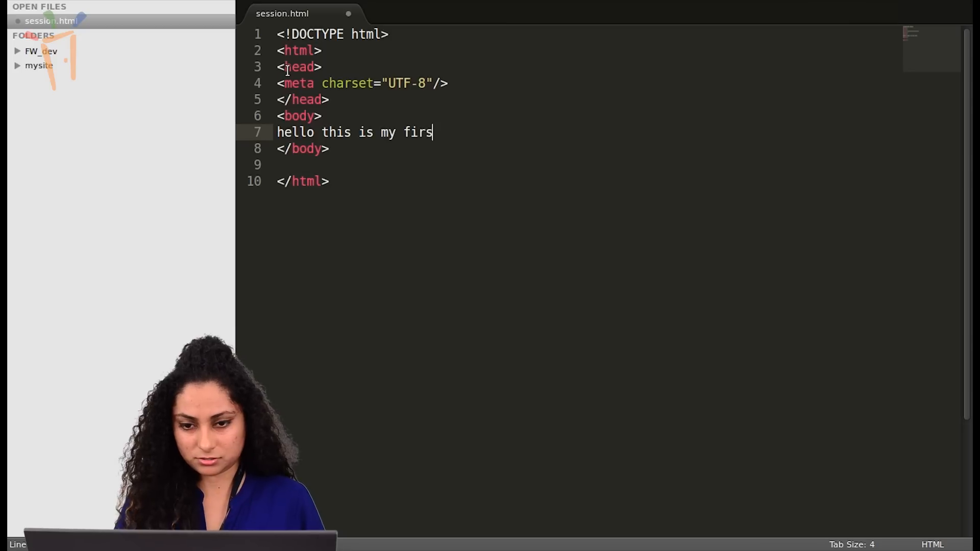
text(t websit)
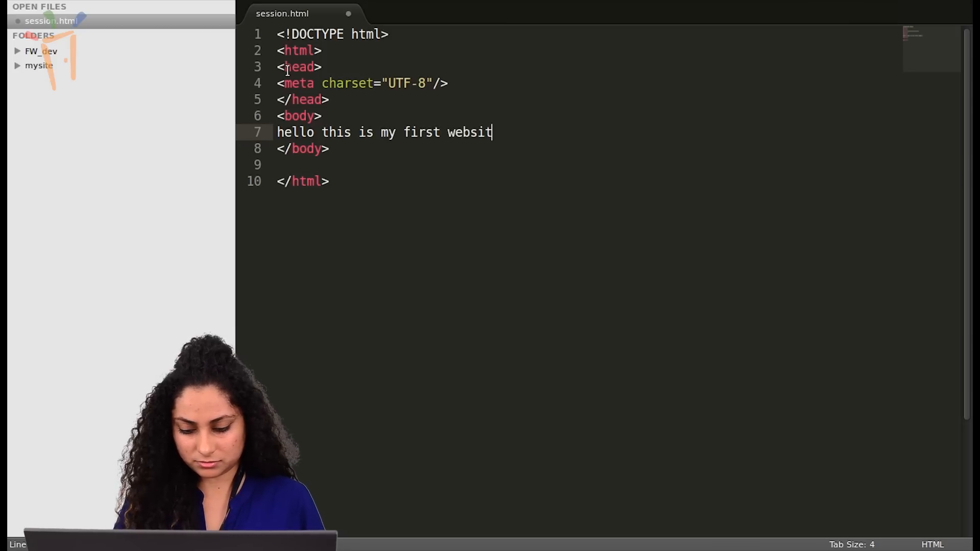
text(e.)
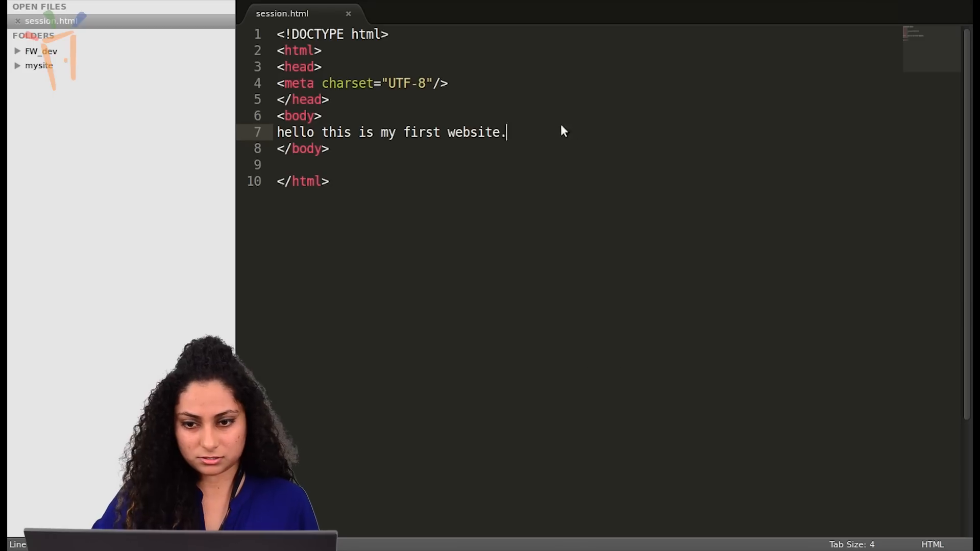
Step: Use Open in Browser so Firefox renders session.html's 'hello this is my first website.'
right_click(563, 132)
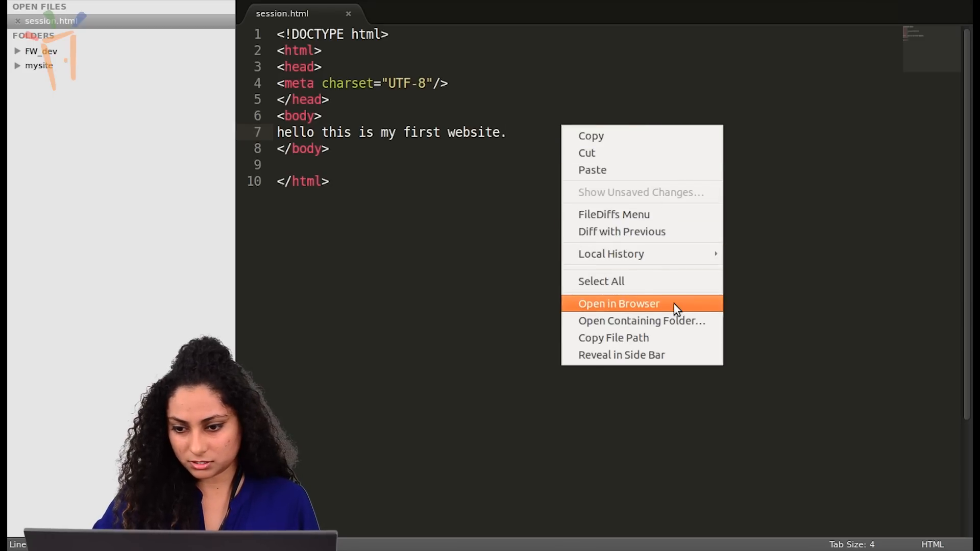
click(618, 317)
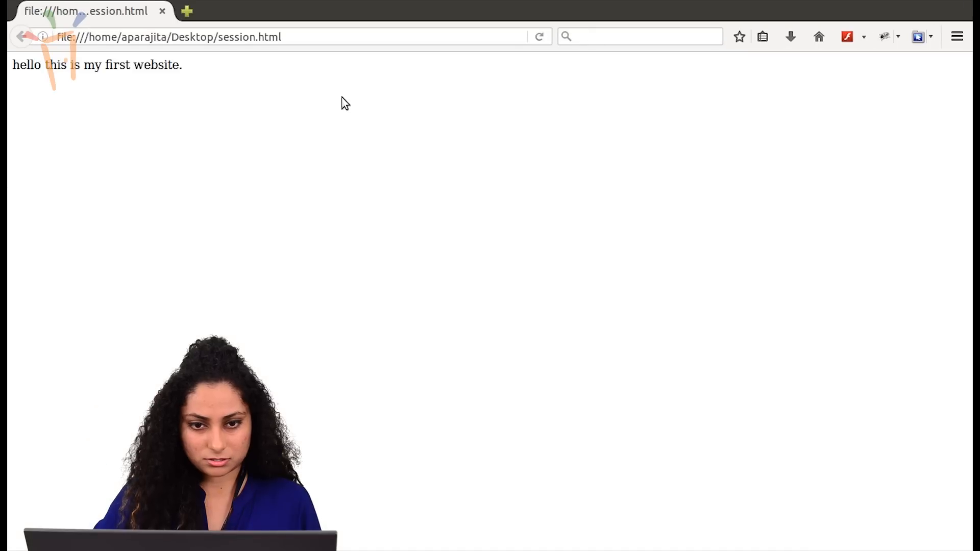
mouse_move(56, 59)
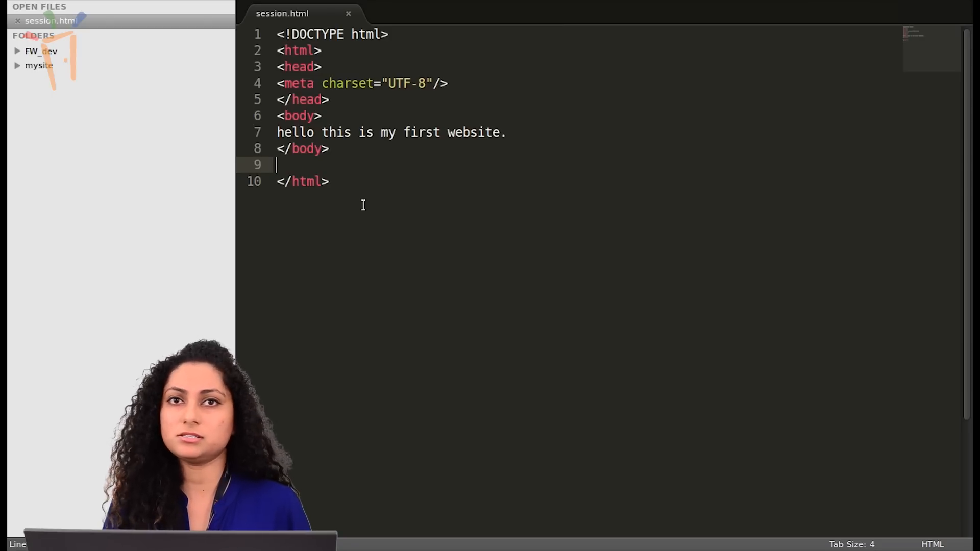
Step: Delete the blank line before </html> and select the lines from <html> to </html>
key(Backspace)
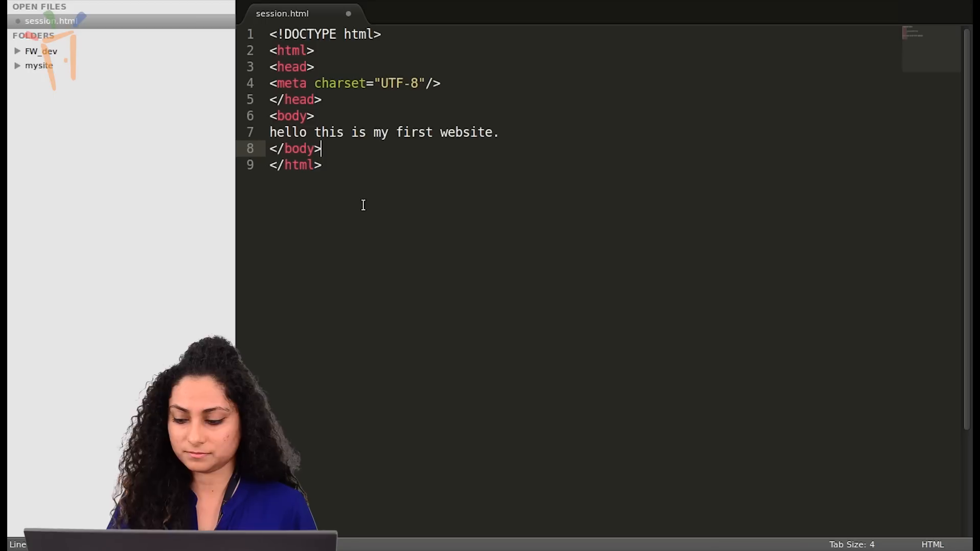
drag(271, 50, 322, 165)
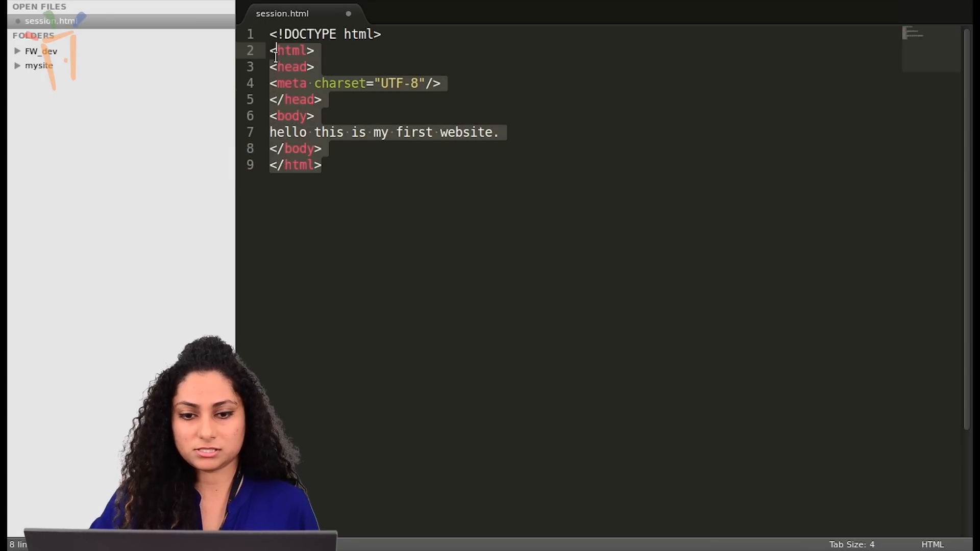